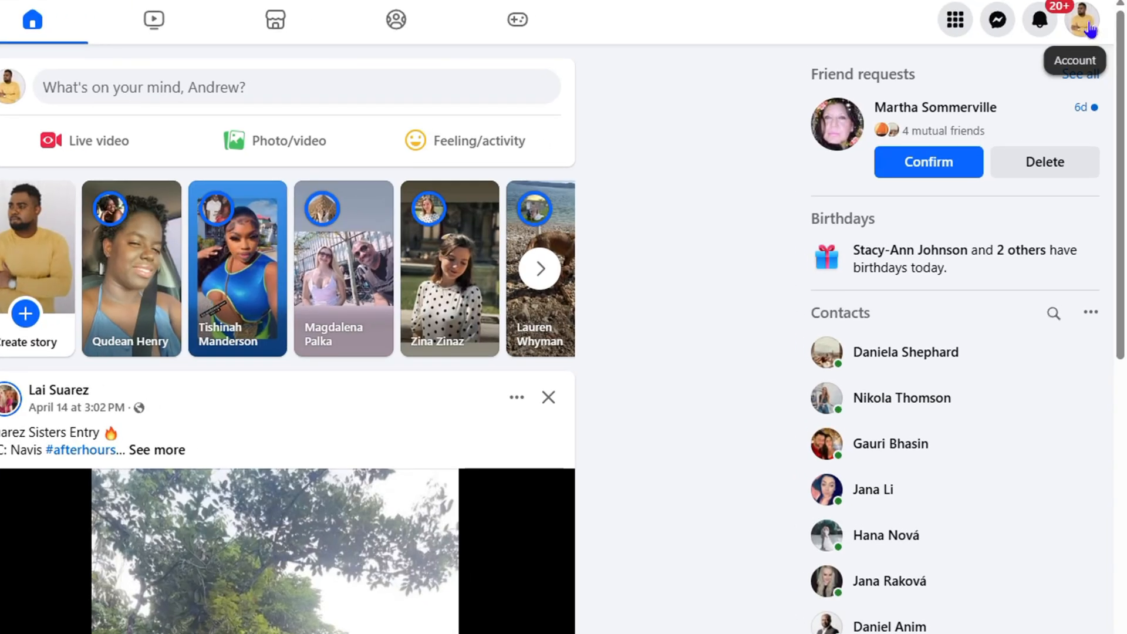
Step: Open the full Settings page via the account menu's Settings & privacy
left_click(1080, 20)
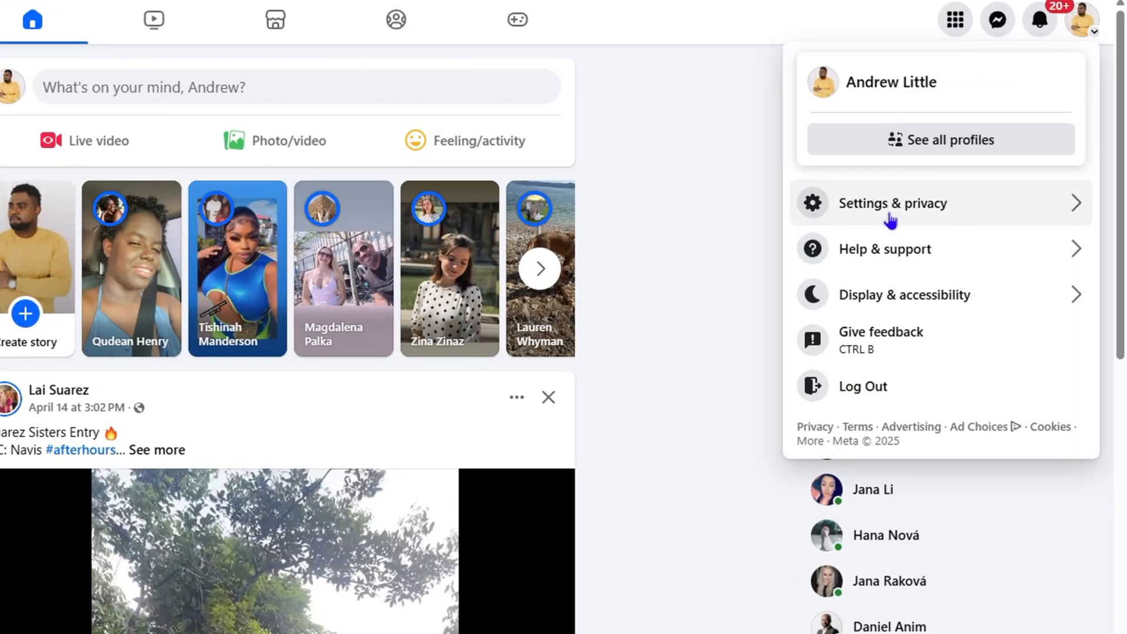
left_click(893, 203)
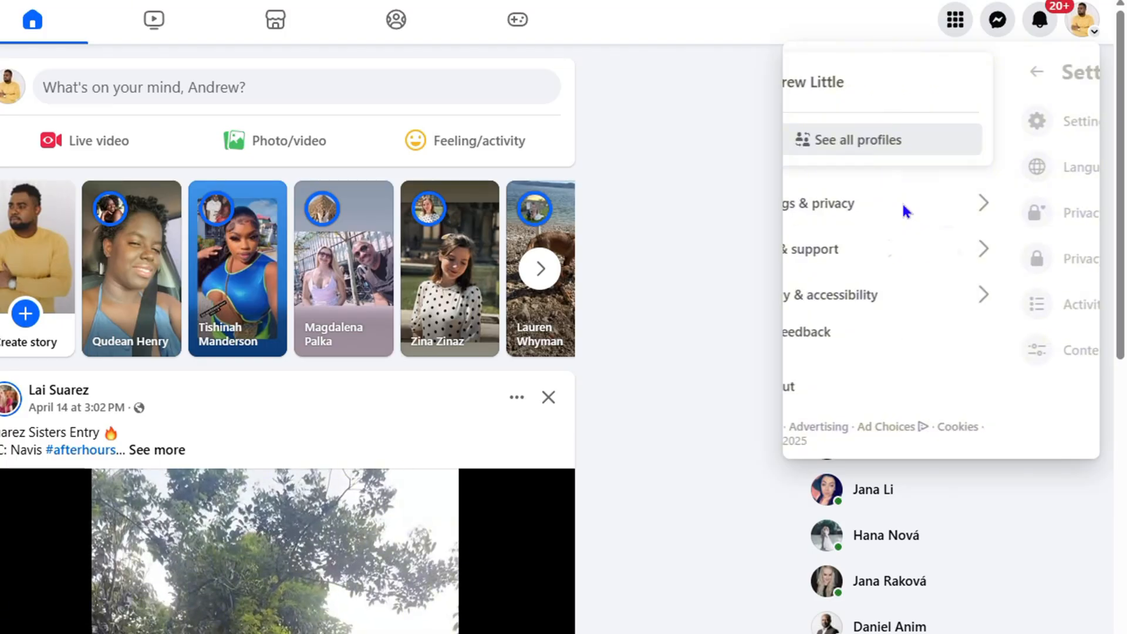
left_click(816, 202)
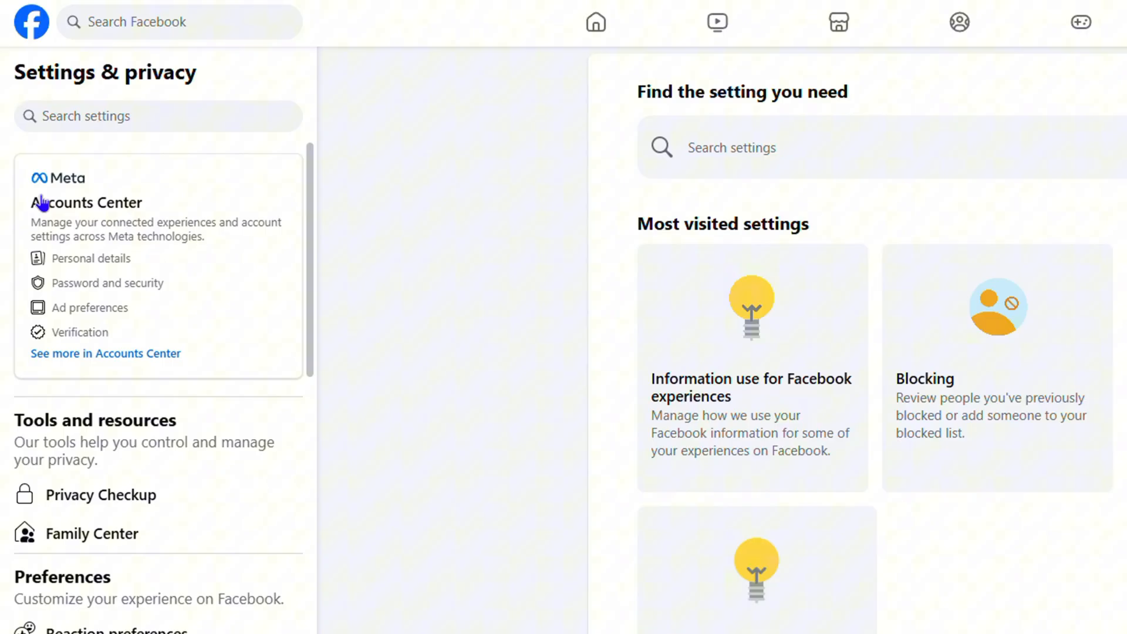
mouse_move(89, 266)
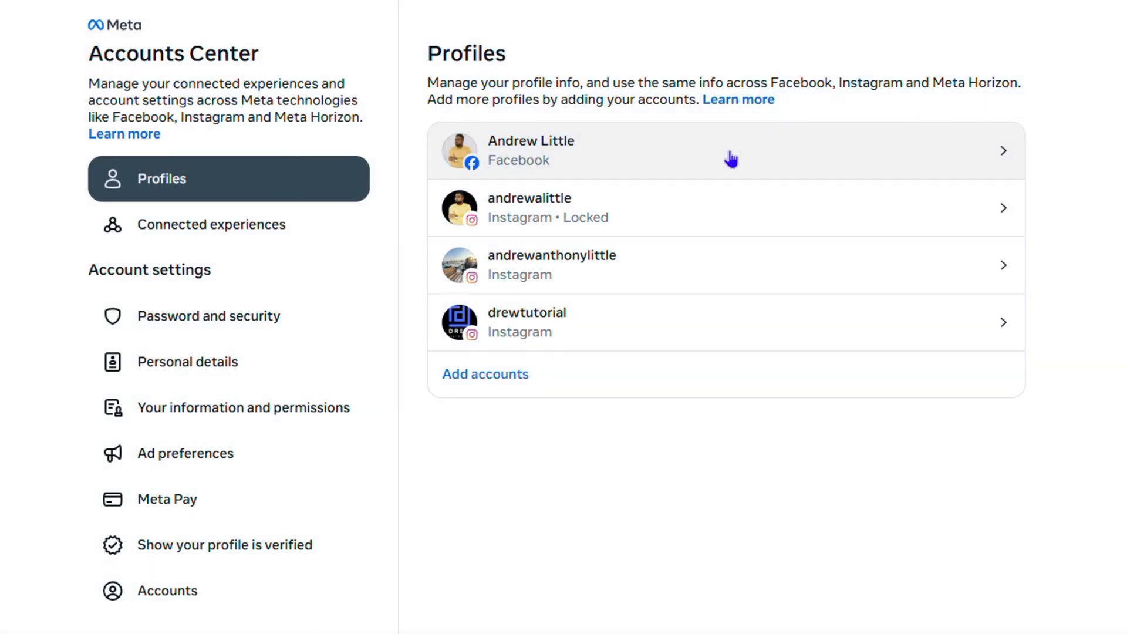
mouse_move(620, 244)
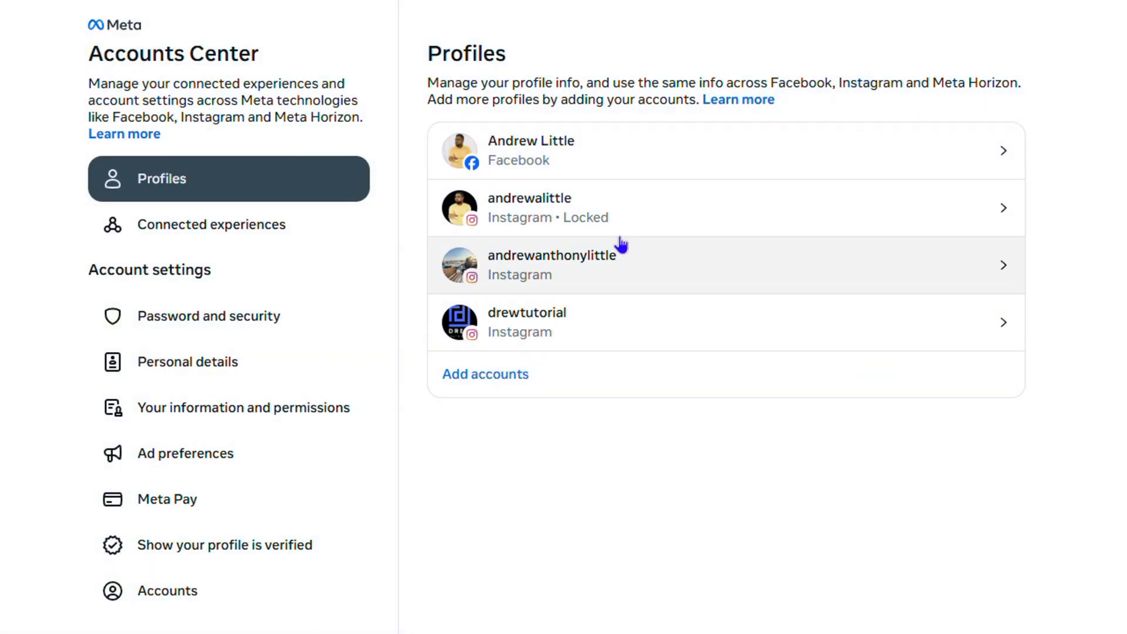
mouse_move(650, 214)
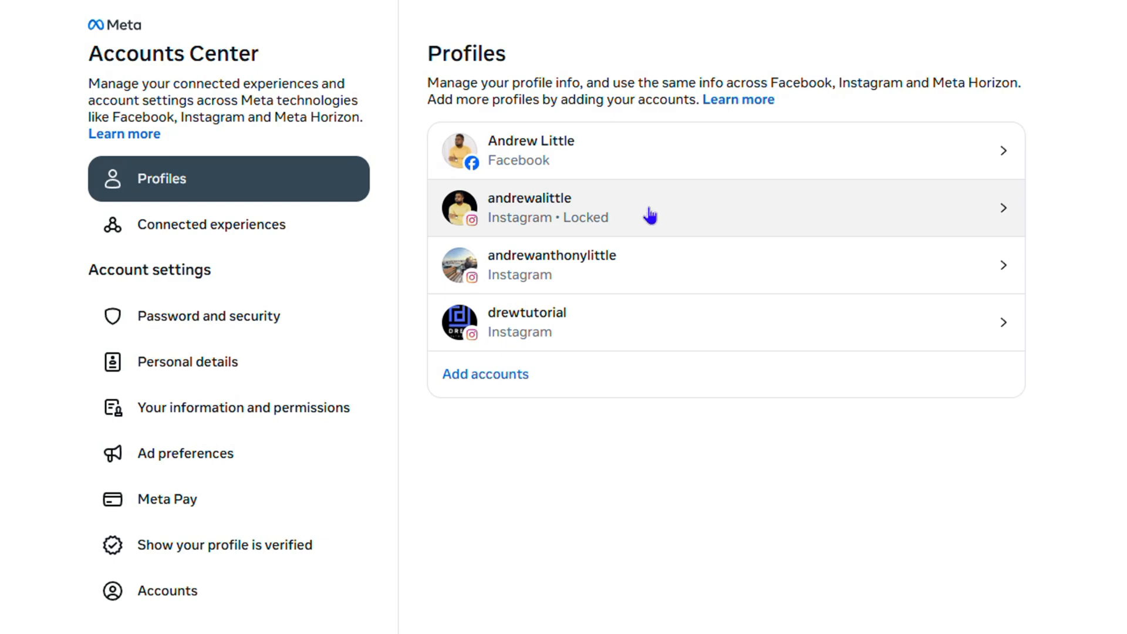
mouse_move(728, 141)
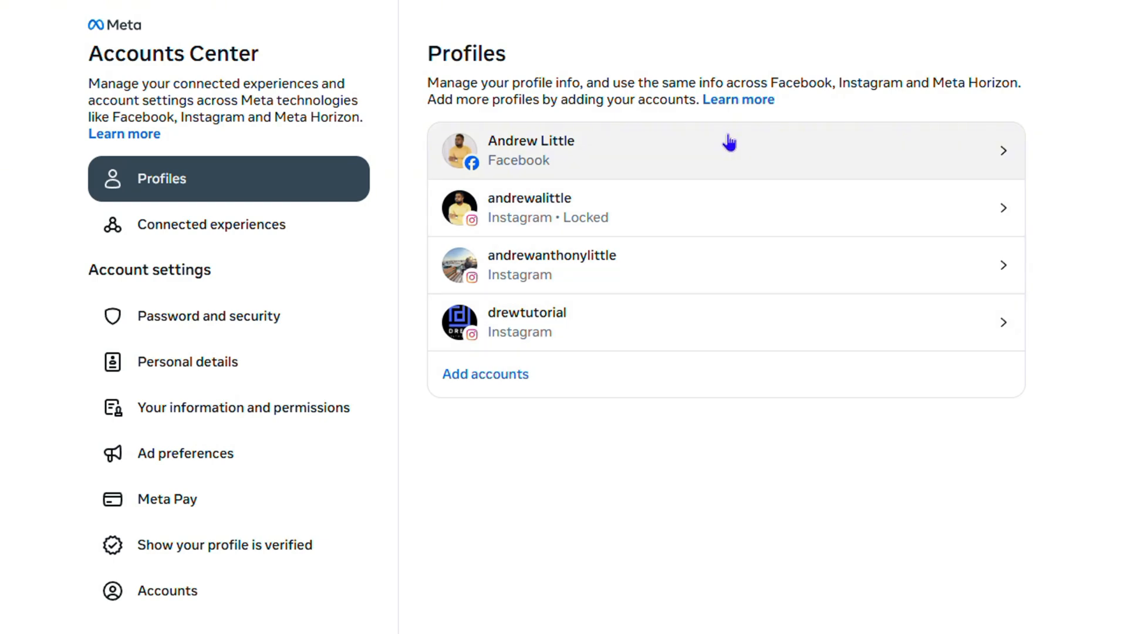
Step: Select the Facebook profile in Accounts Center to open its username dialog
left_click(726, 151)
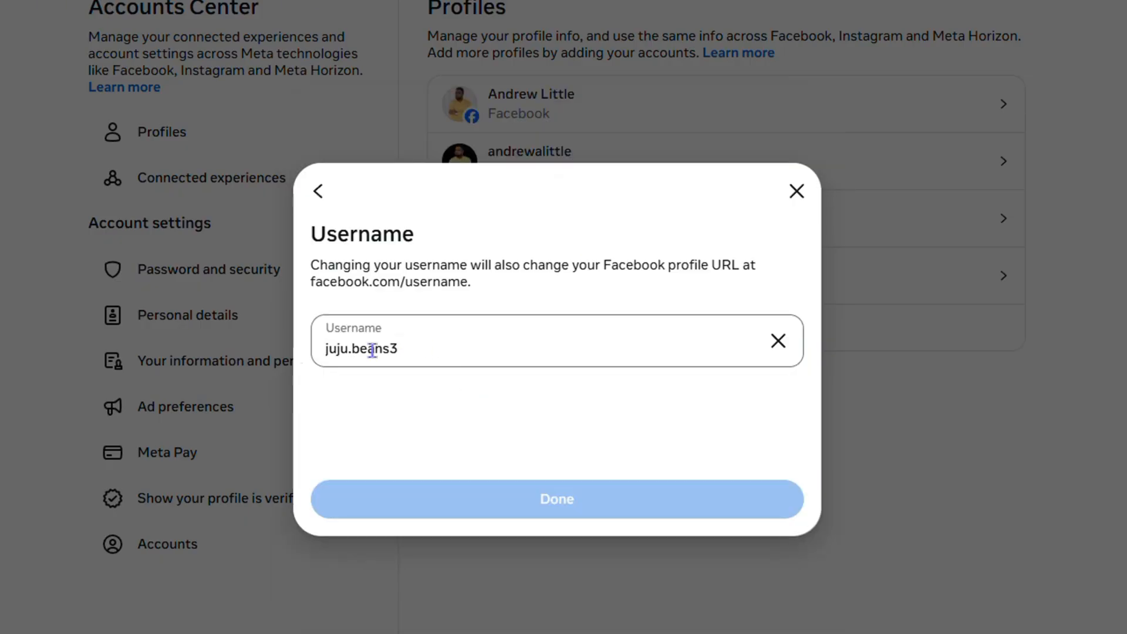
Step: Replace the username with 'aalittle21' and save it
double_click(362, 349)
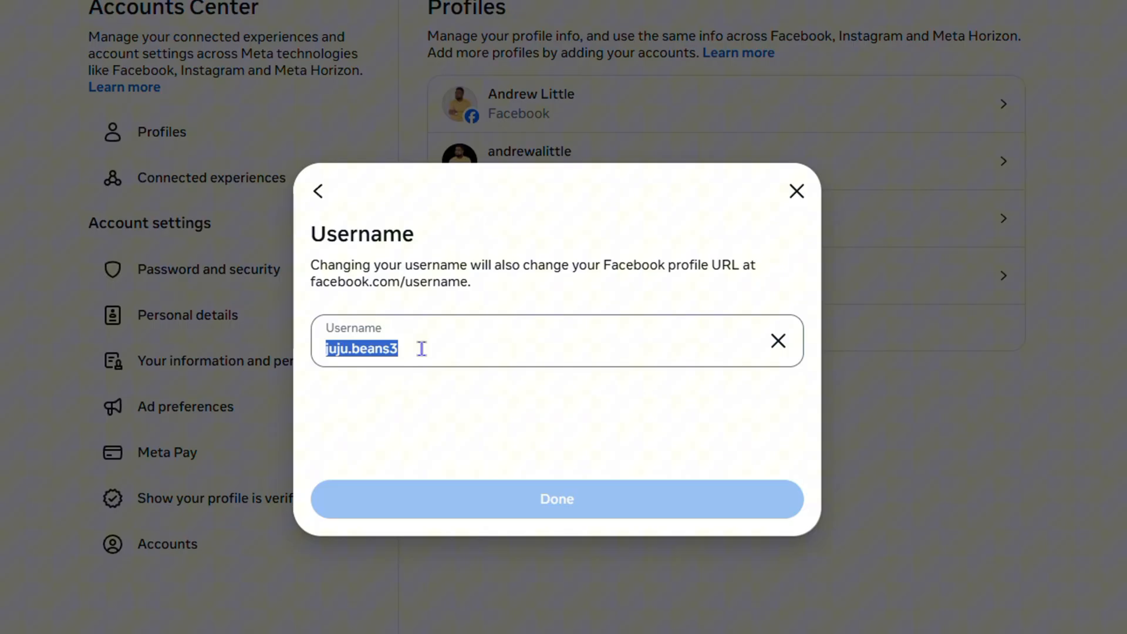
left_click(473, 348)
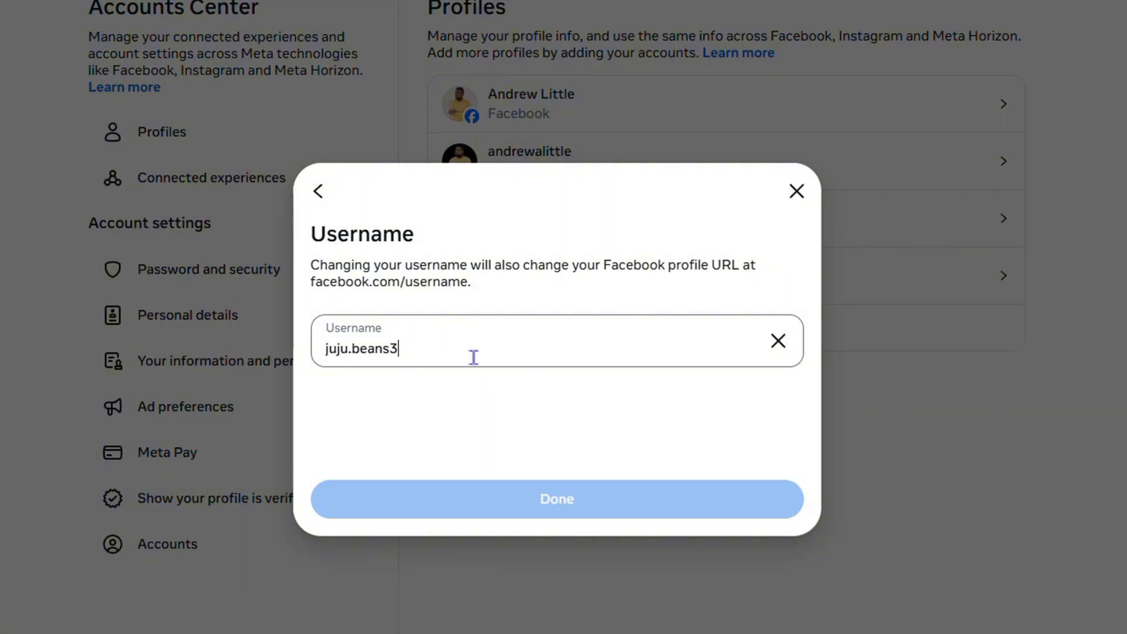
type("aalittle21")
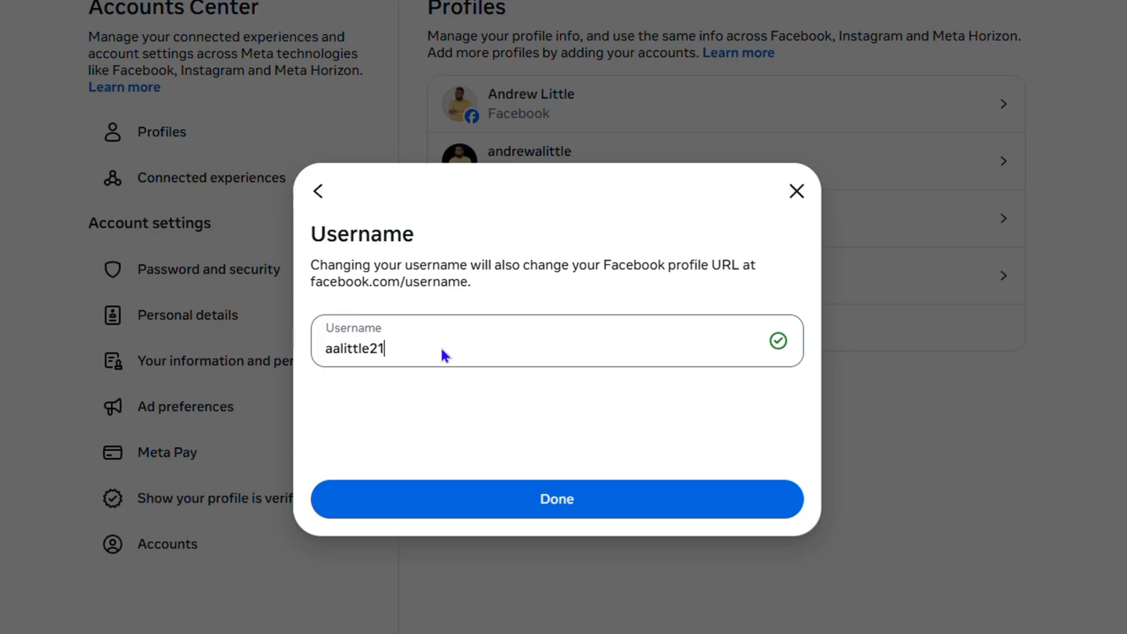
mouse_move(546, 424)
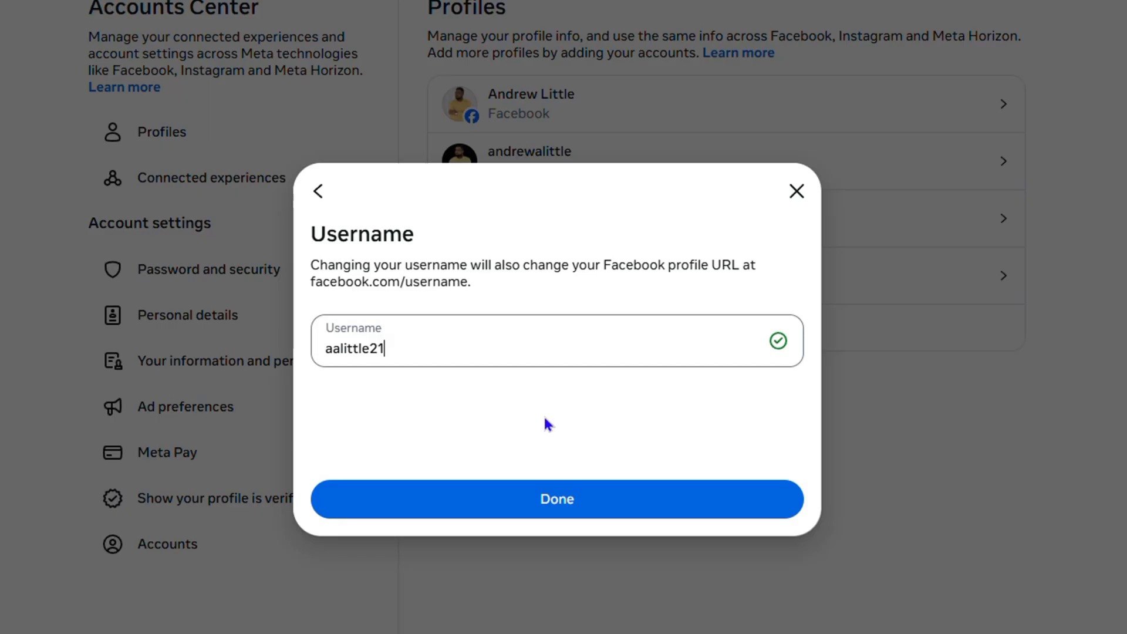
left_click(557, 500)
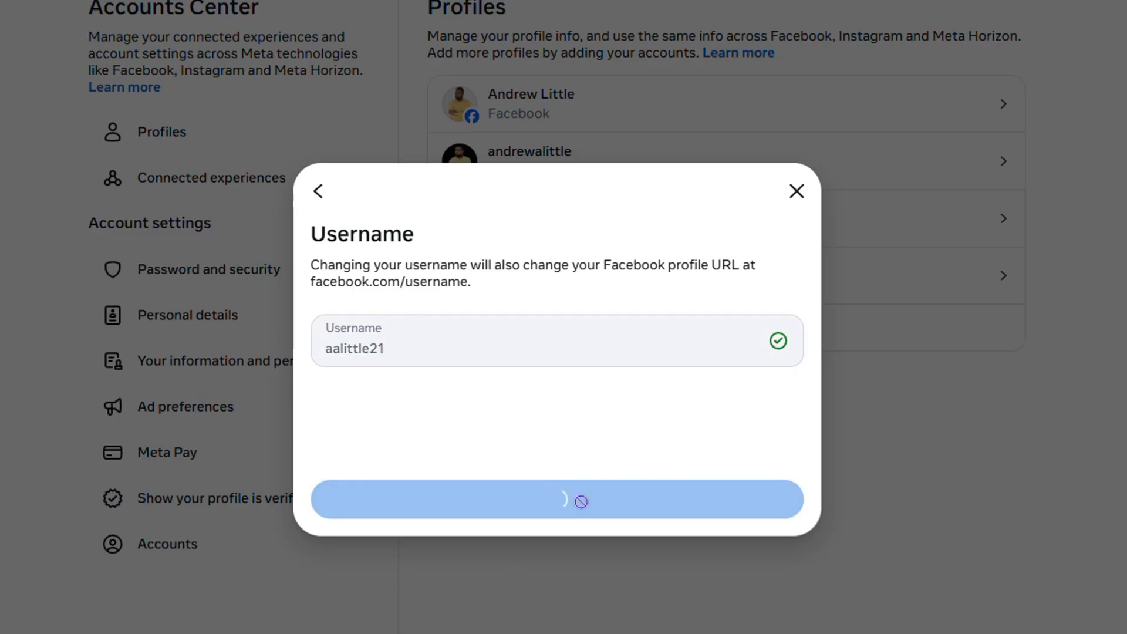
left_click(318, 191)
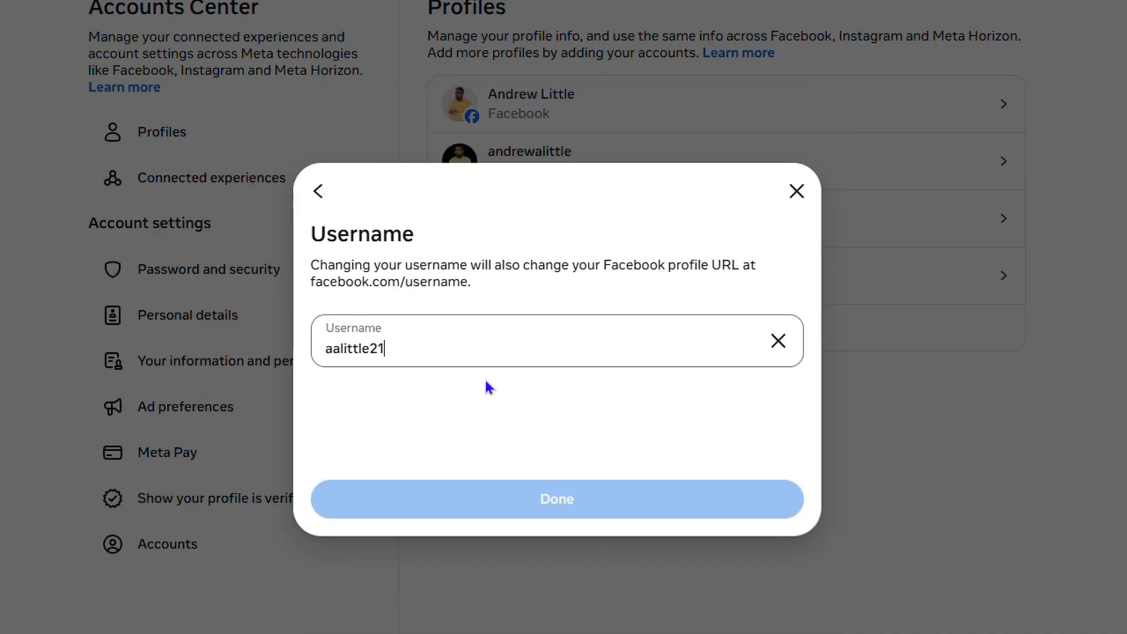
left_click(556, 499)
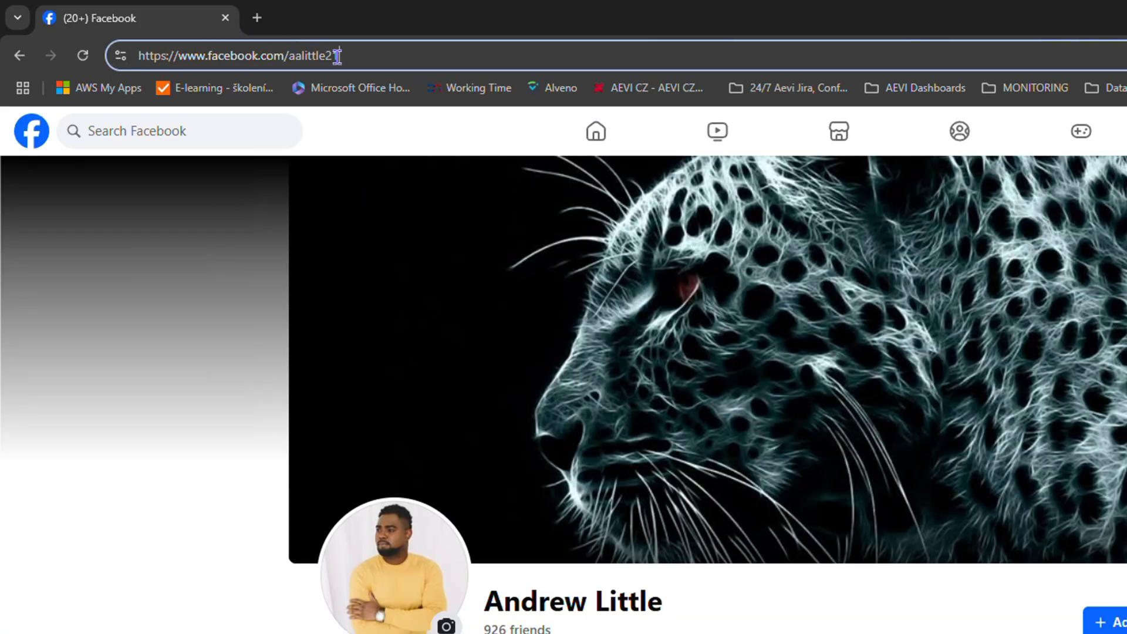
type("1")
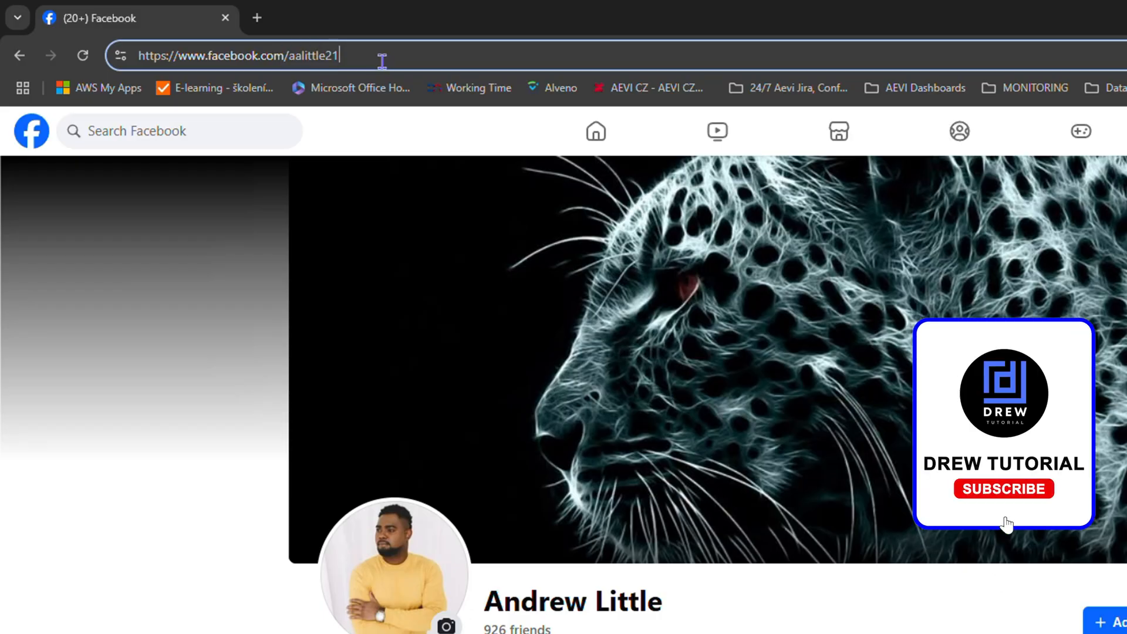
left_click(1003, 490)
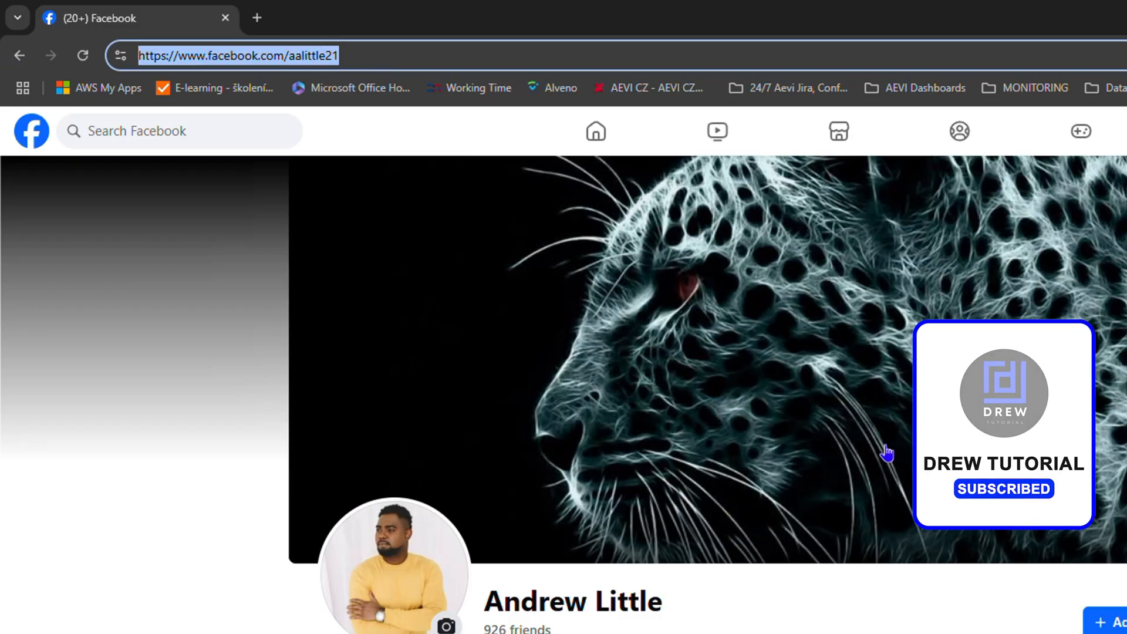